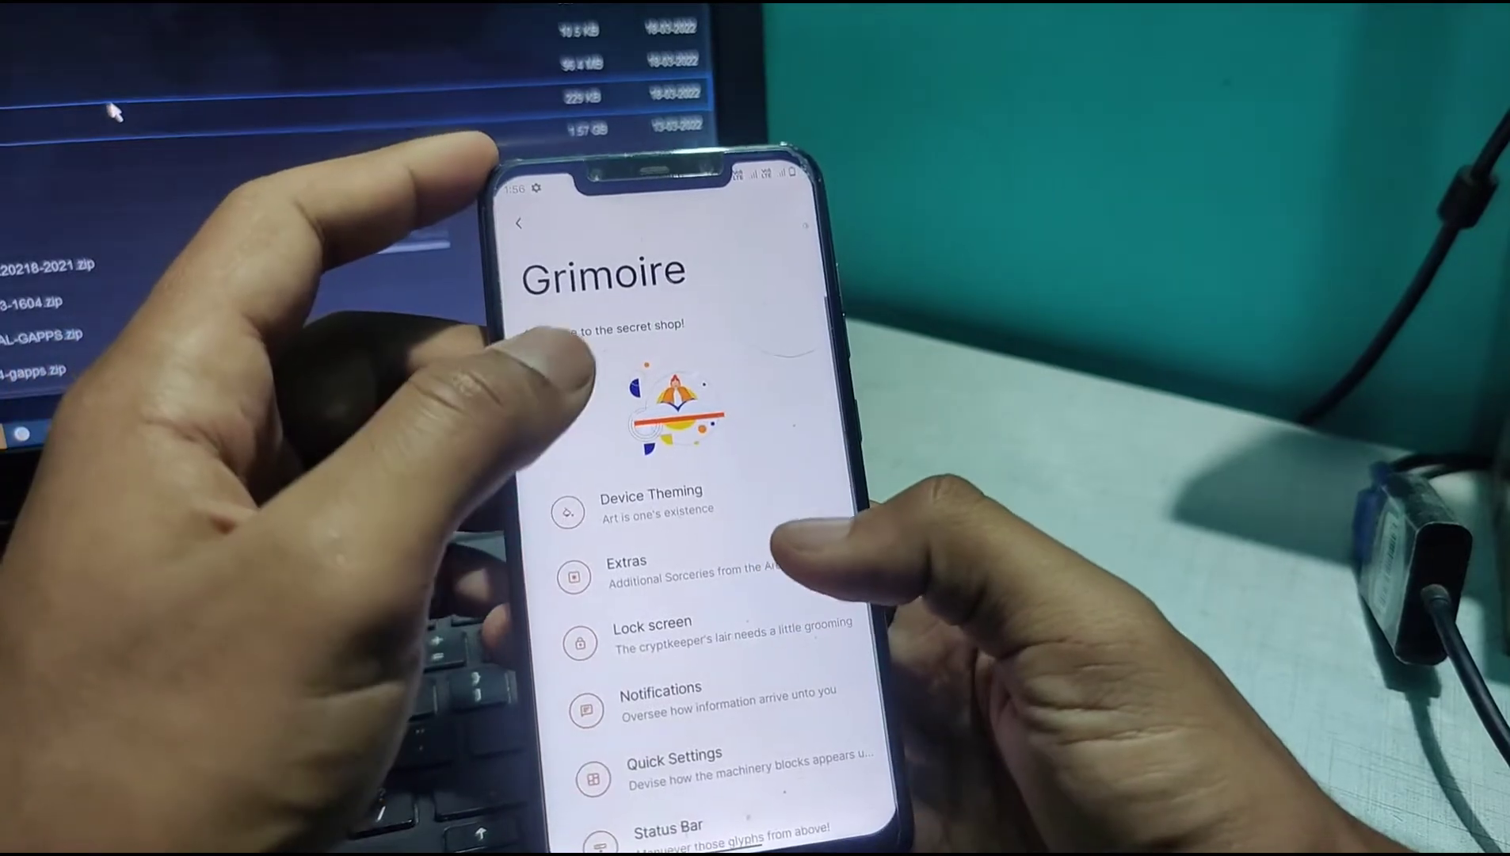
- Open Device Theming and show the Icon shape options, currently Default
click(652, 500)
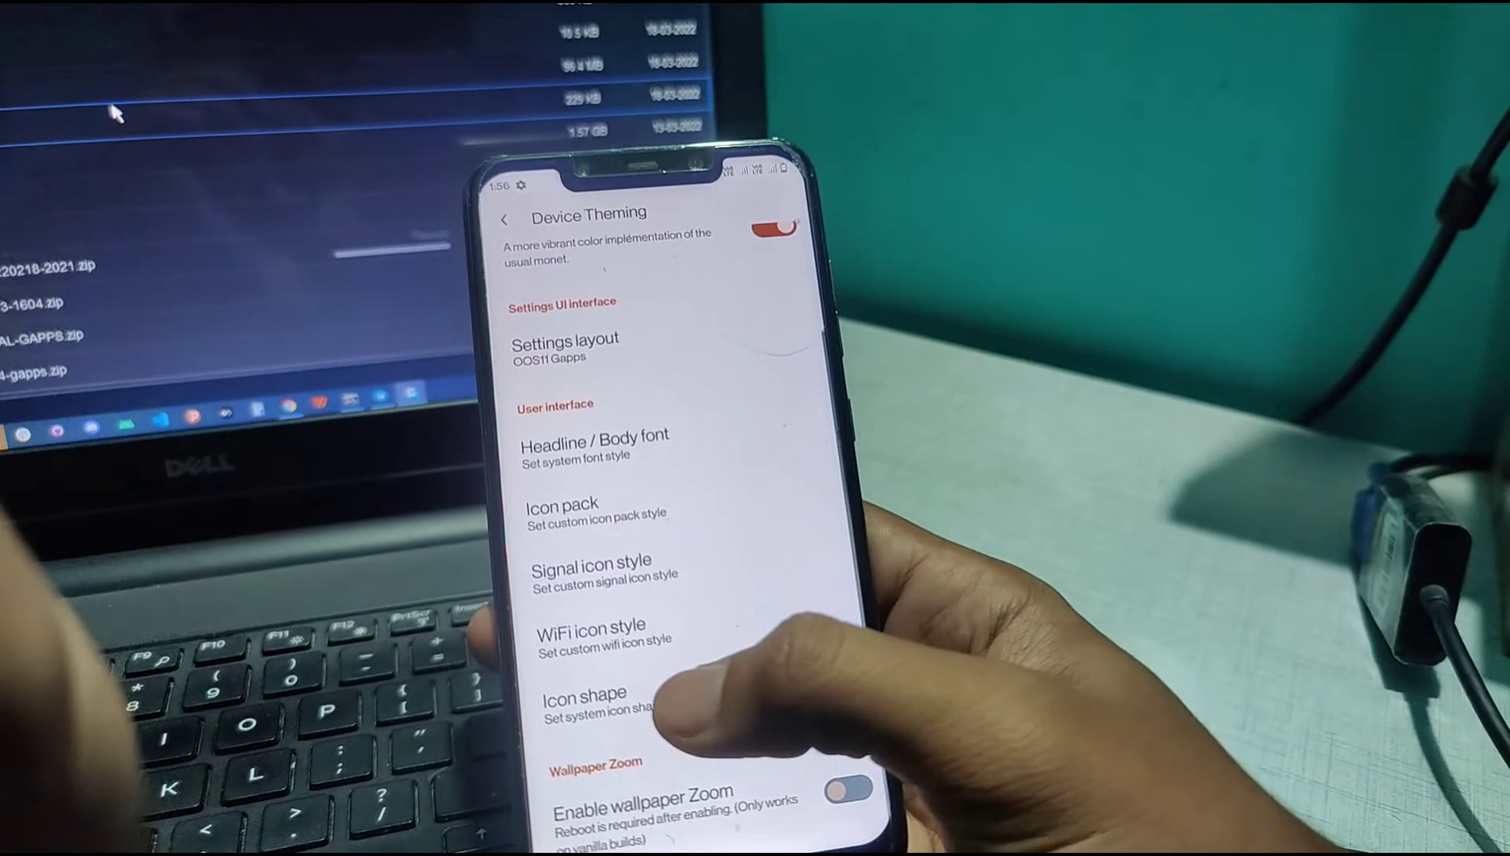
click(583, 704)
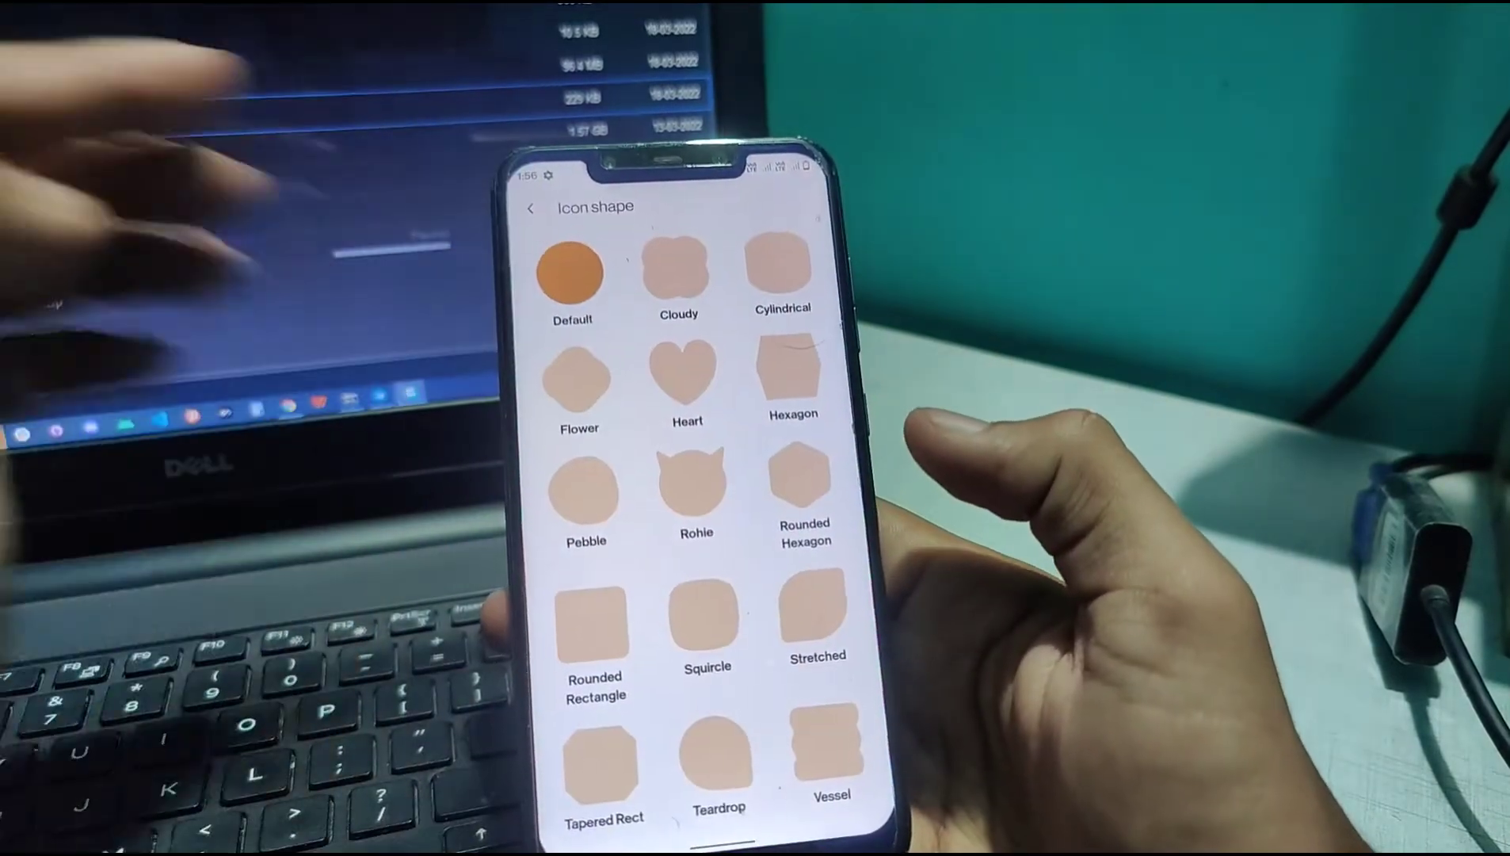